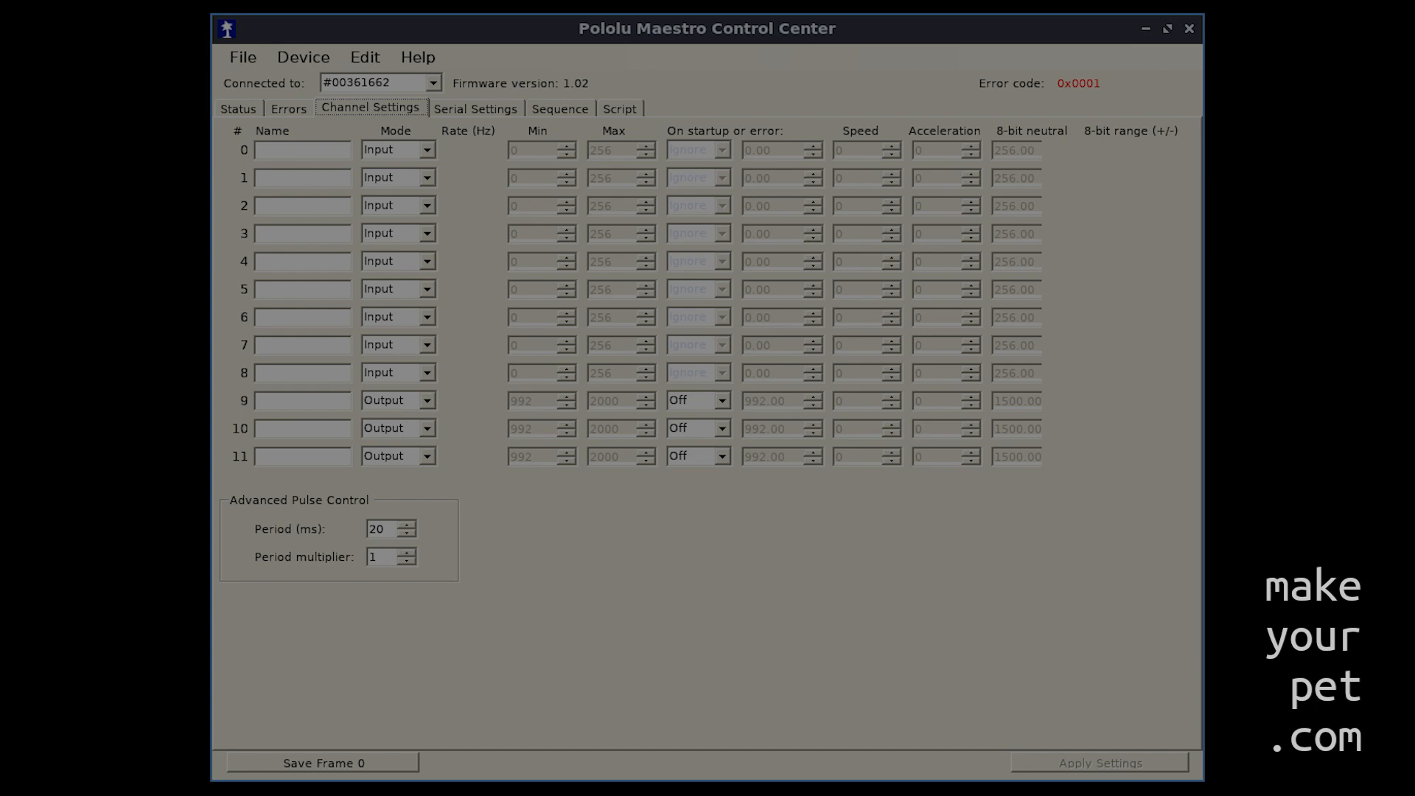
# - Launch Chica Server (Early Access) from its Play Store page via the earlier 'chica server' search
pyautogui.click(476, 108)
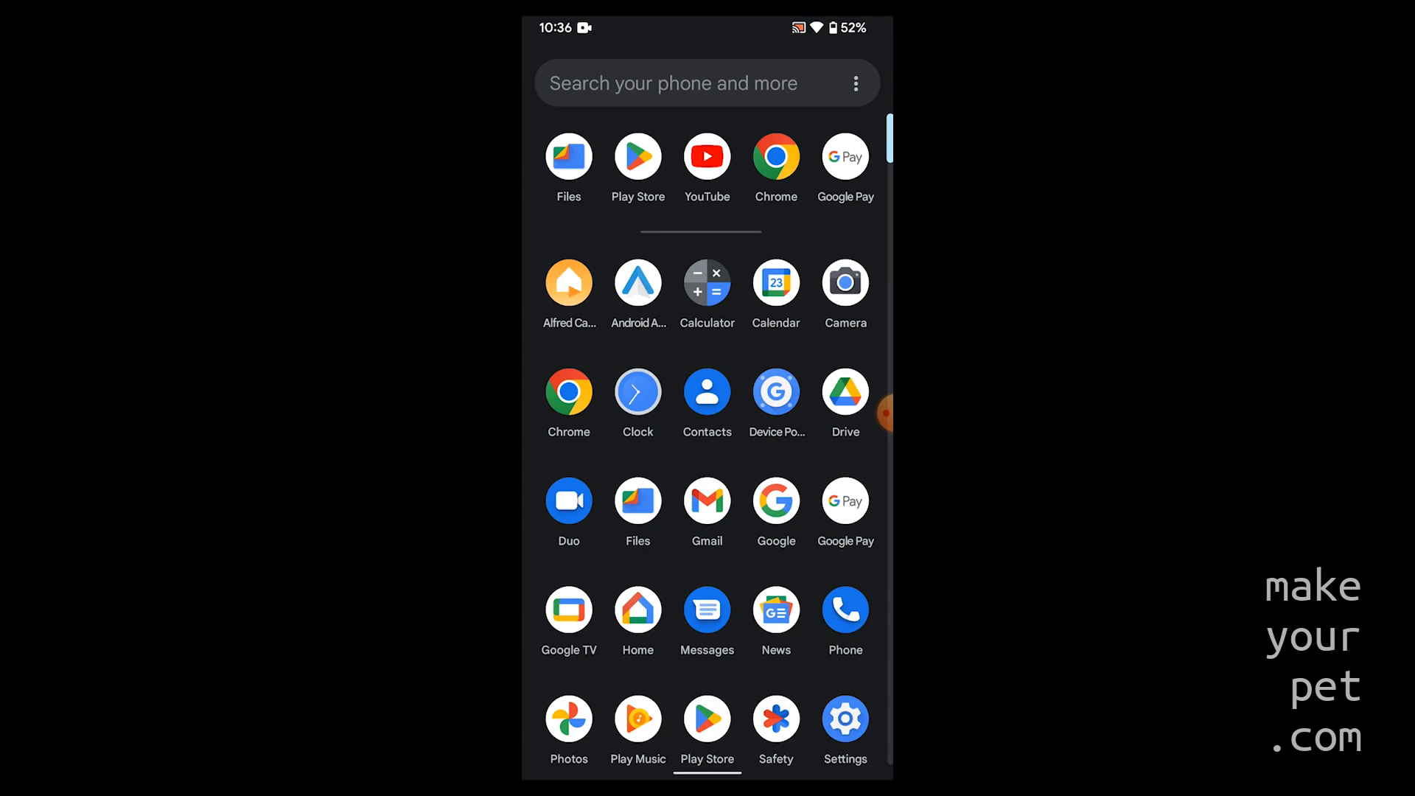
pyautogui.click(706, 716)
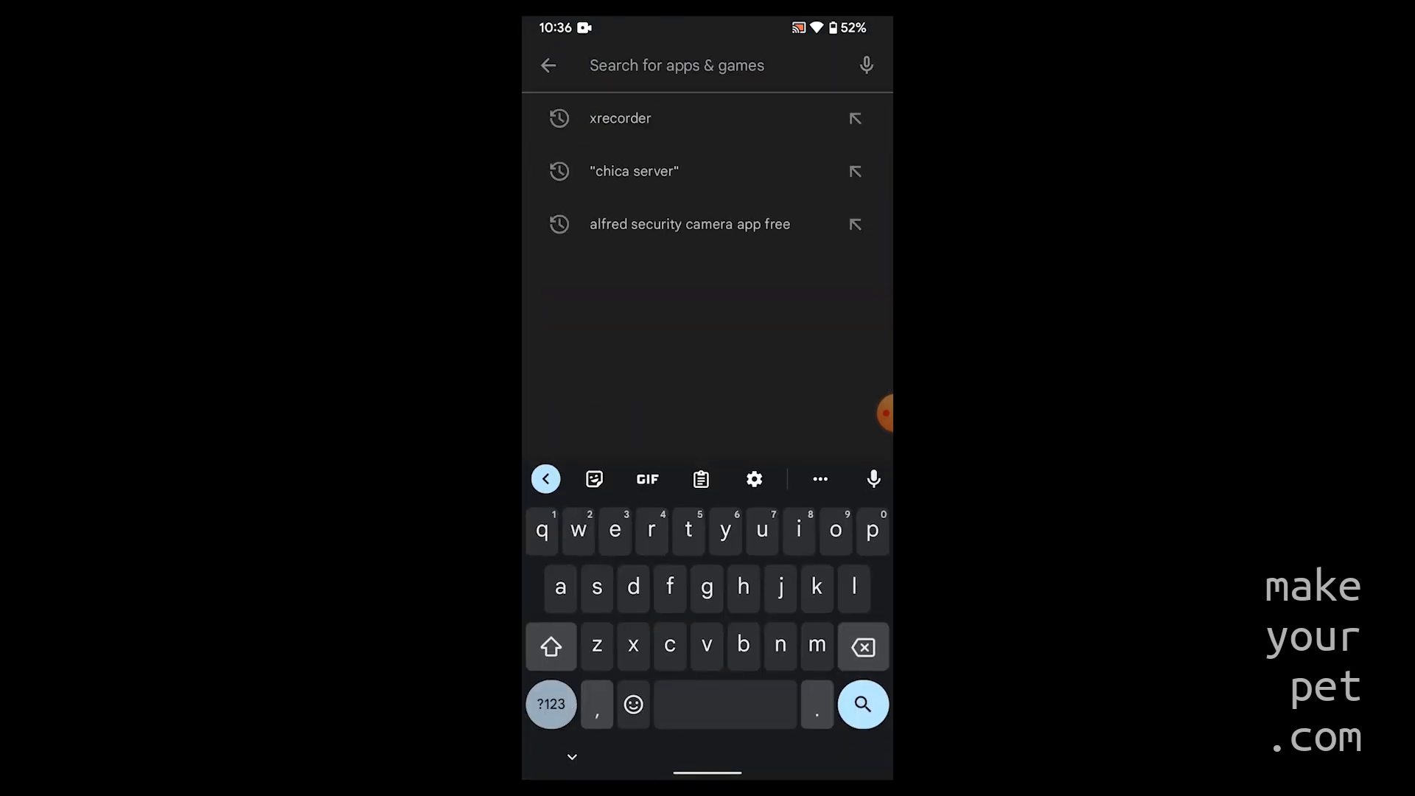
pyautogui.click(633, 171)
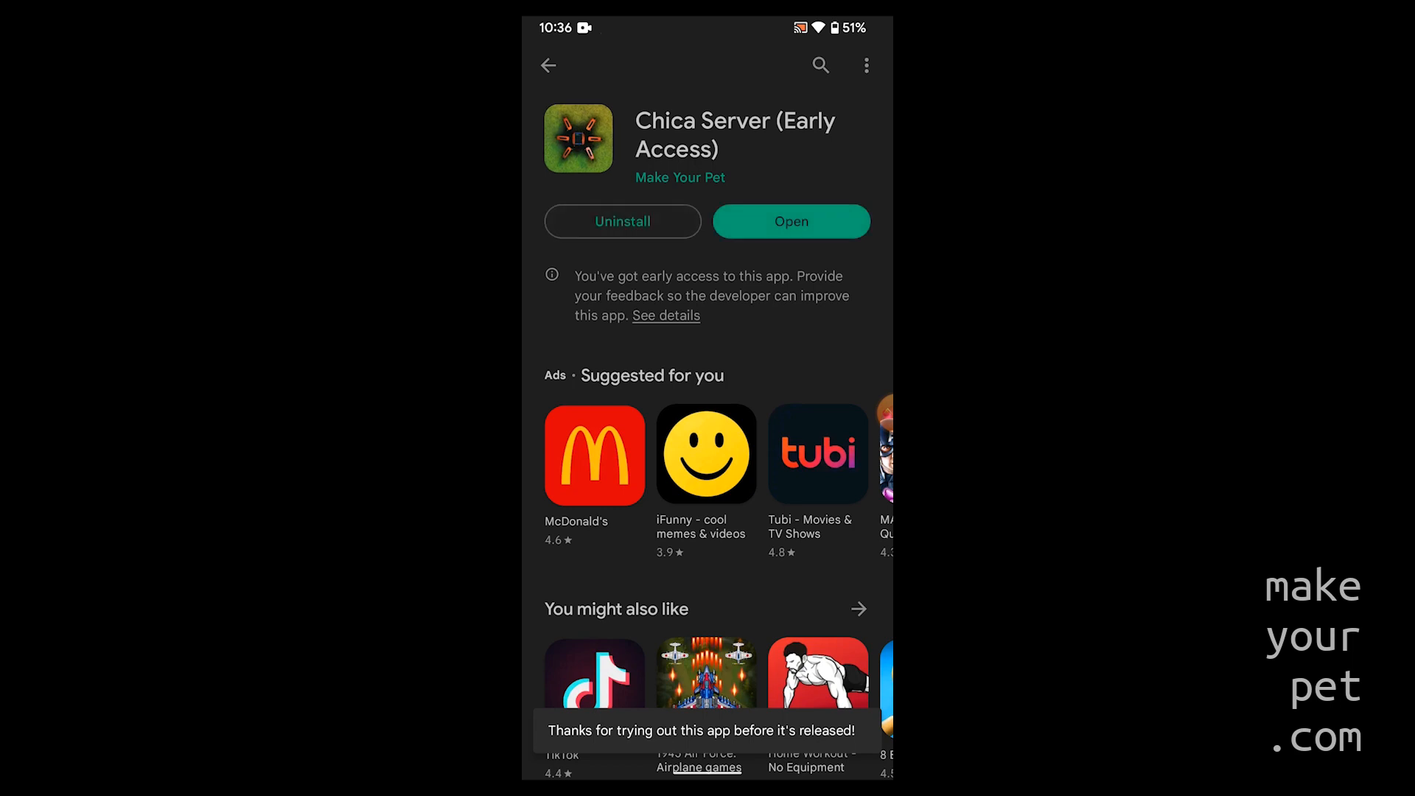
pyautogui.click(790, 221)
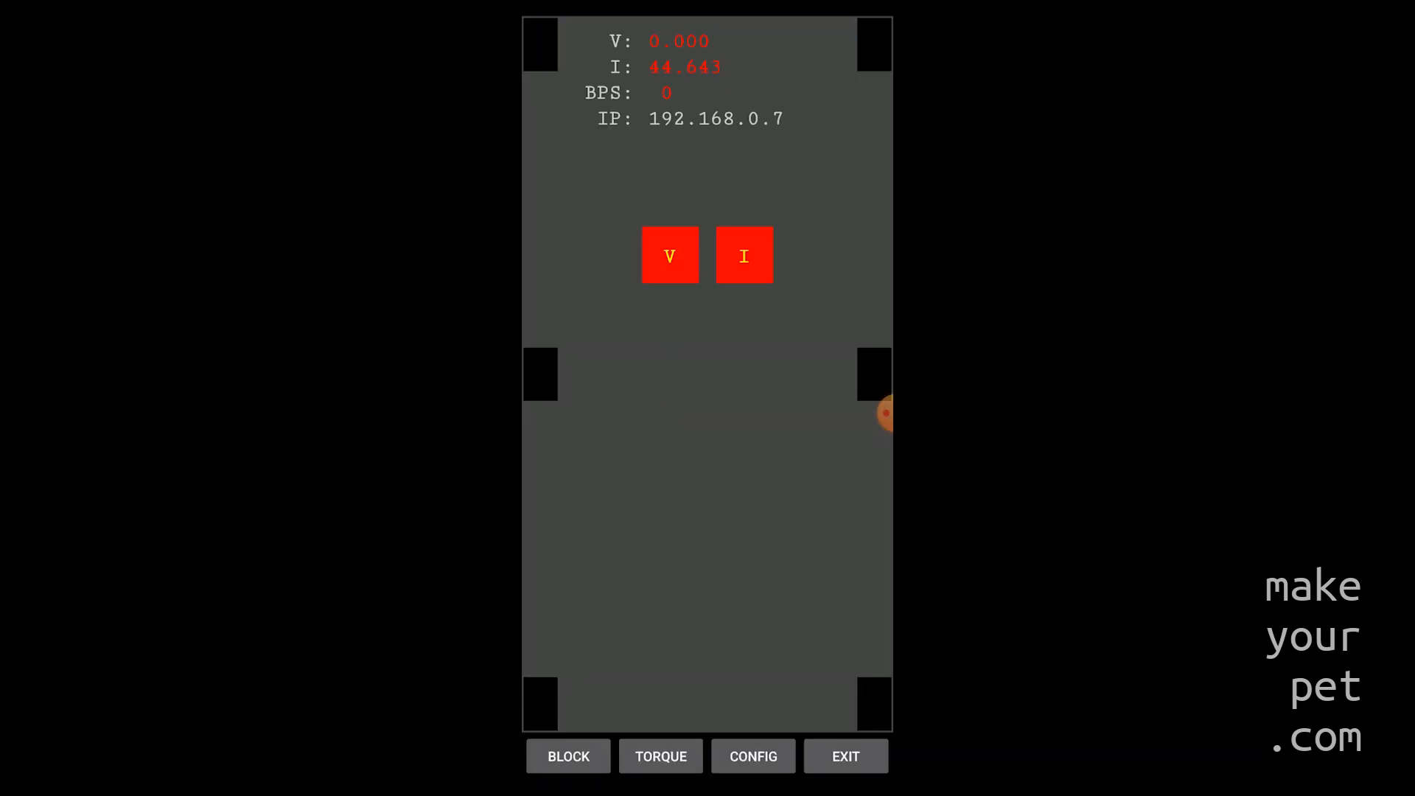
# - Review the CONFIG text: servo pins, touch sensor pins, relay, calibration and leg segment lengths
pyautogui.click(753, 756)
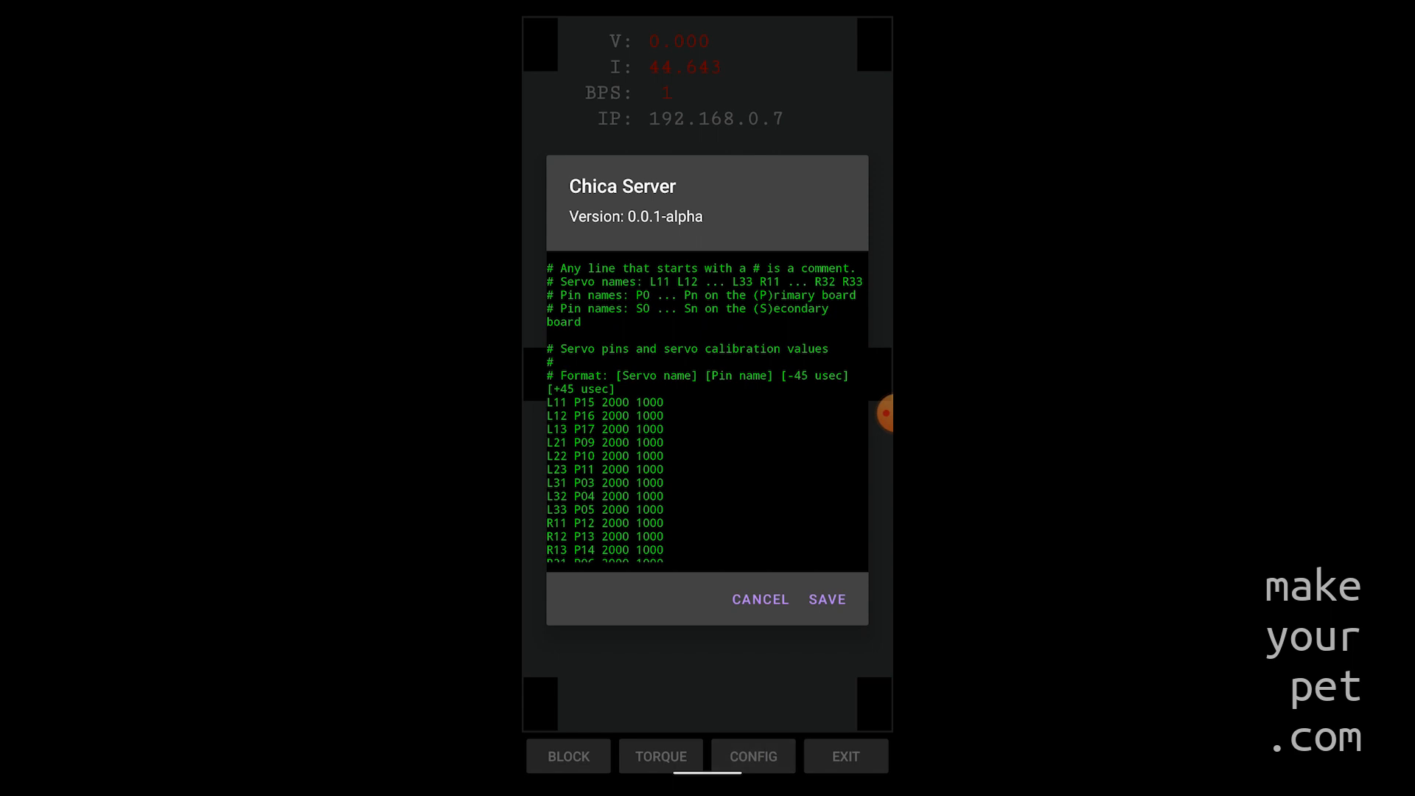
pyautogui.scroll(-3)
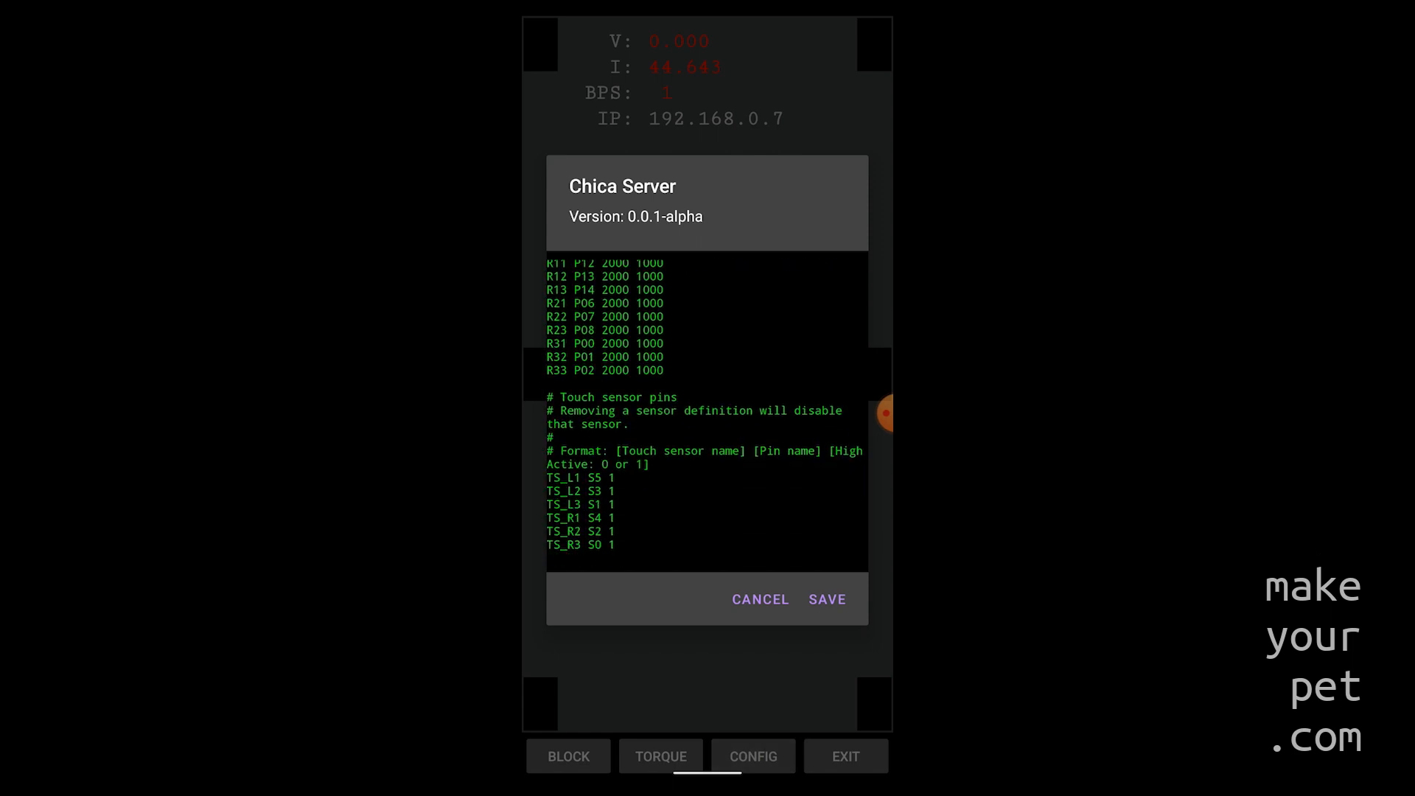
pyautogui.scroll(-3)
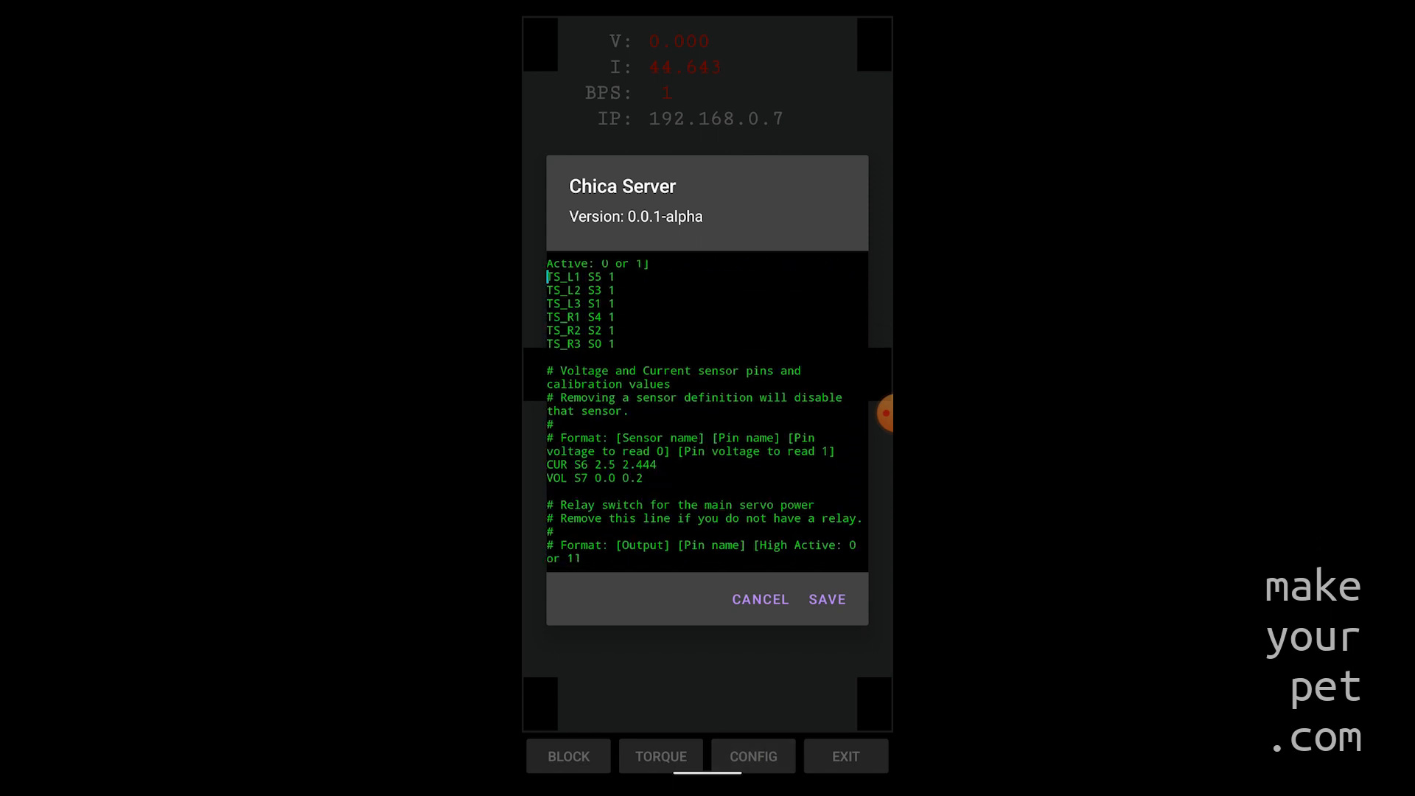
pyautogui.scroll(-3)
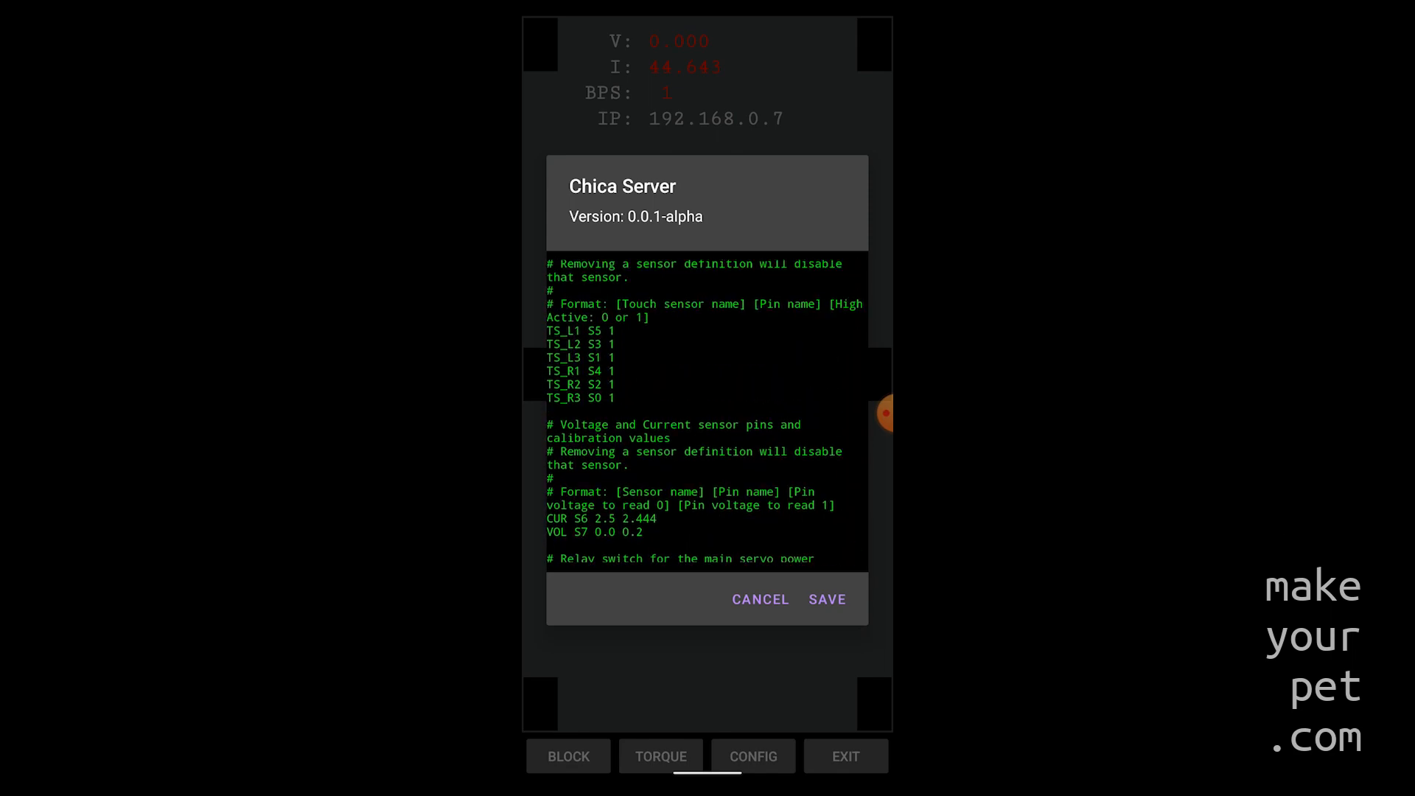
pyautogui.scroll(3)
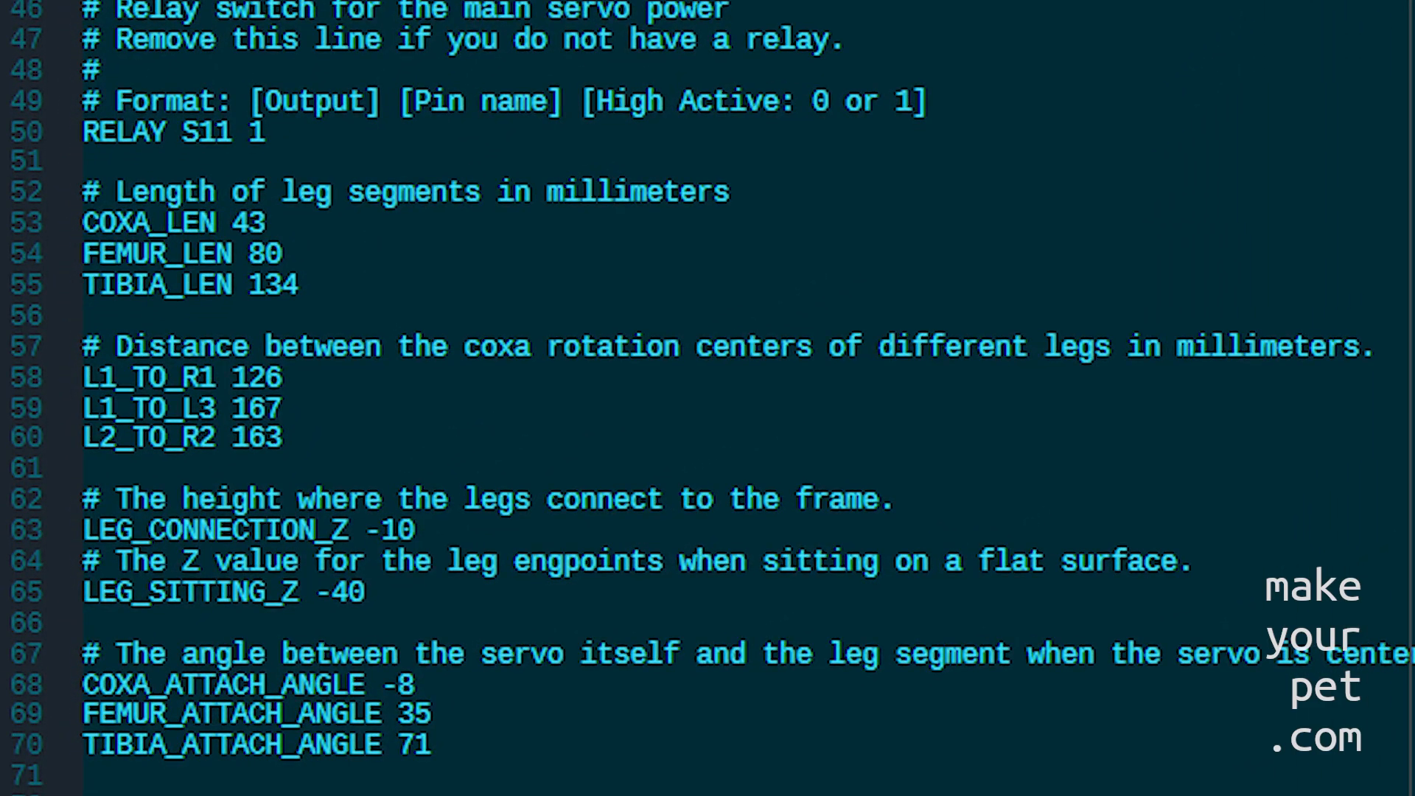
pyautogui.scroll(3)
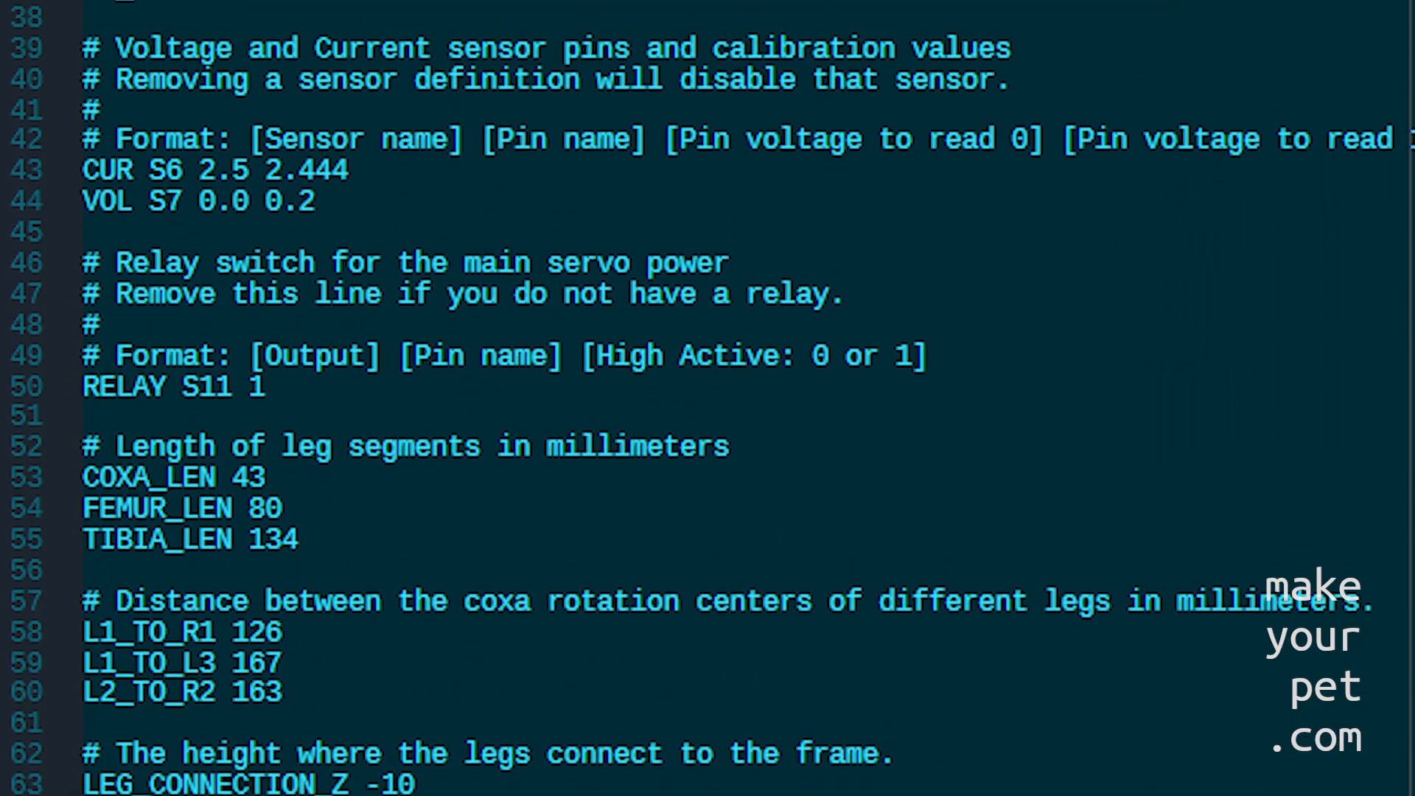
pyautogui.scroll(3)
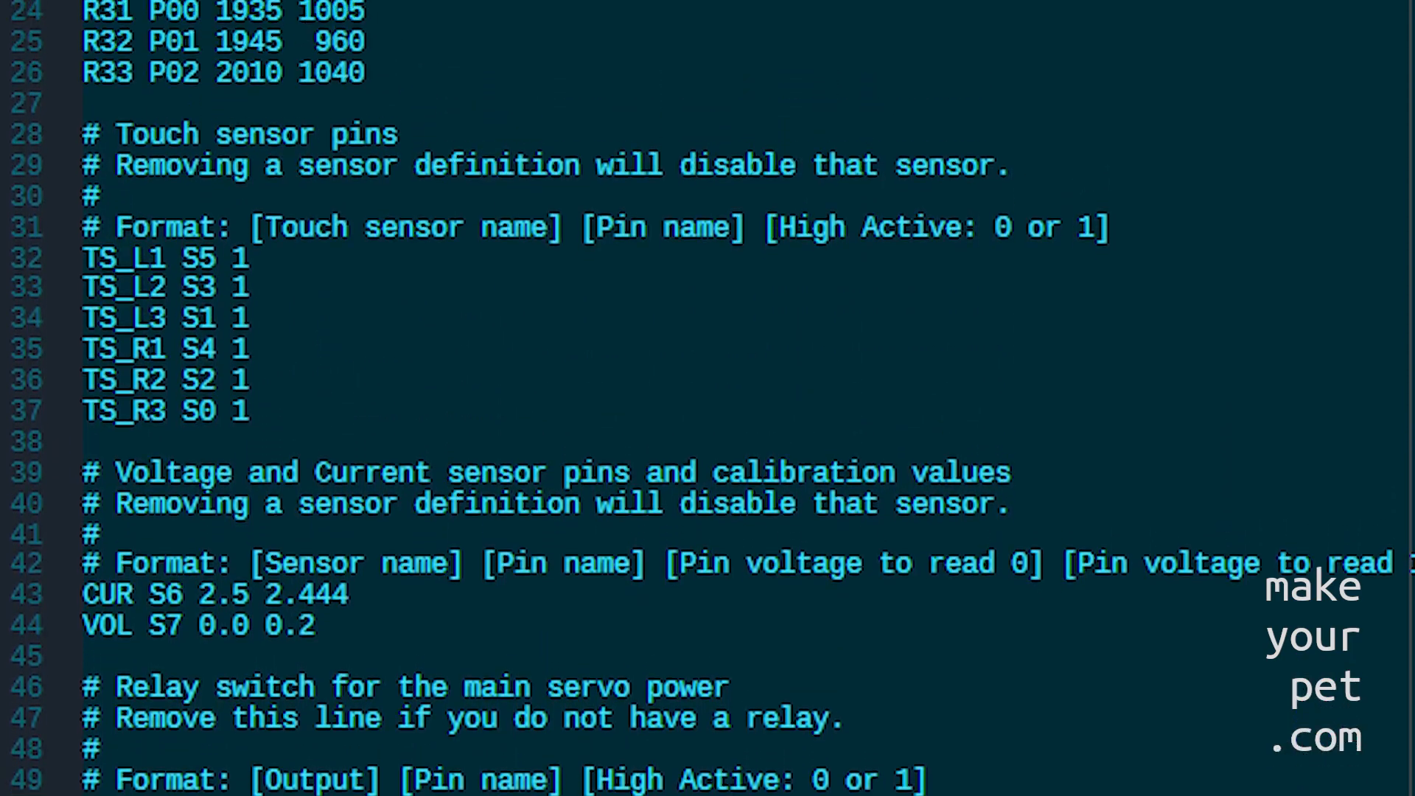
pyautogui.scroll(3)
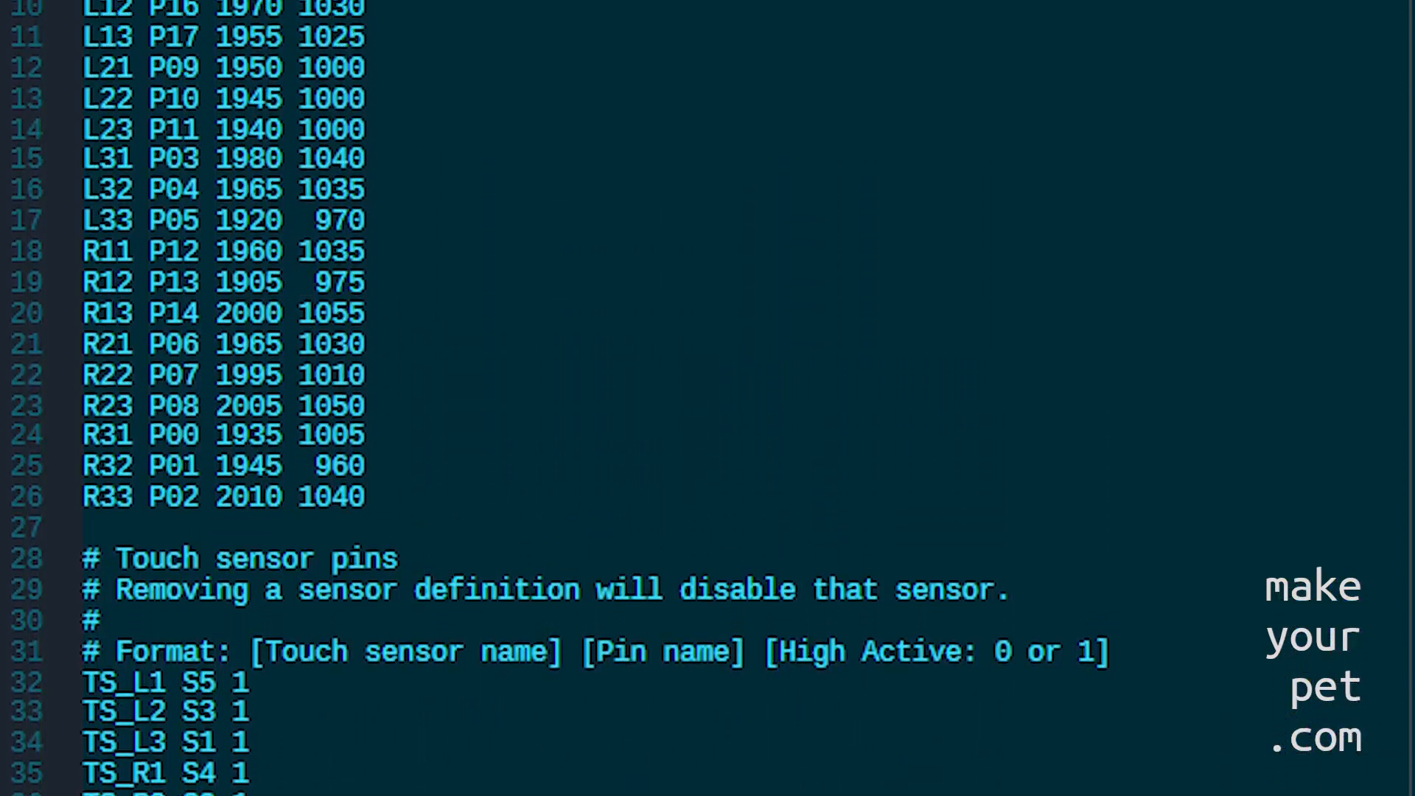
pyautogui.scroll(3)
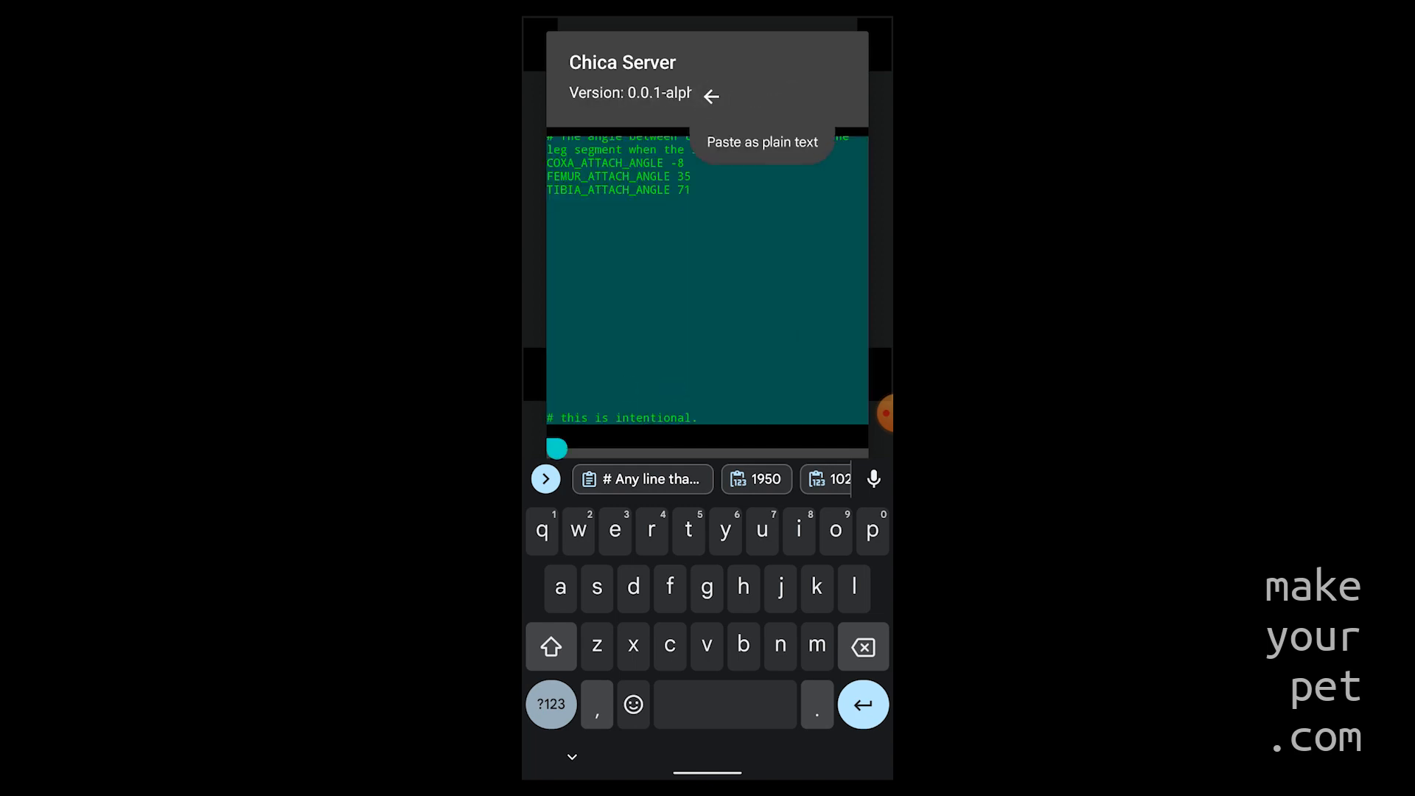
# - Paste the calibrated configuration (e.g. 1950 1020) as plain text, save it and reopen CONFIG to verify
pyautogui.click(762, 141)
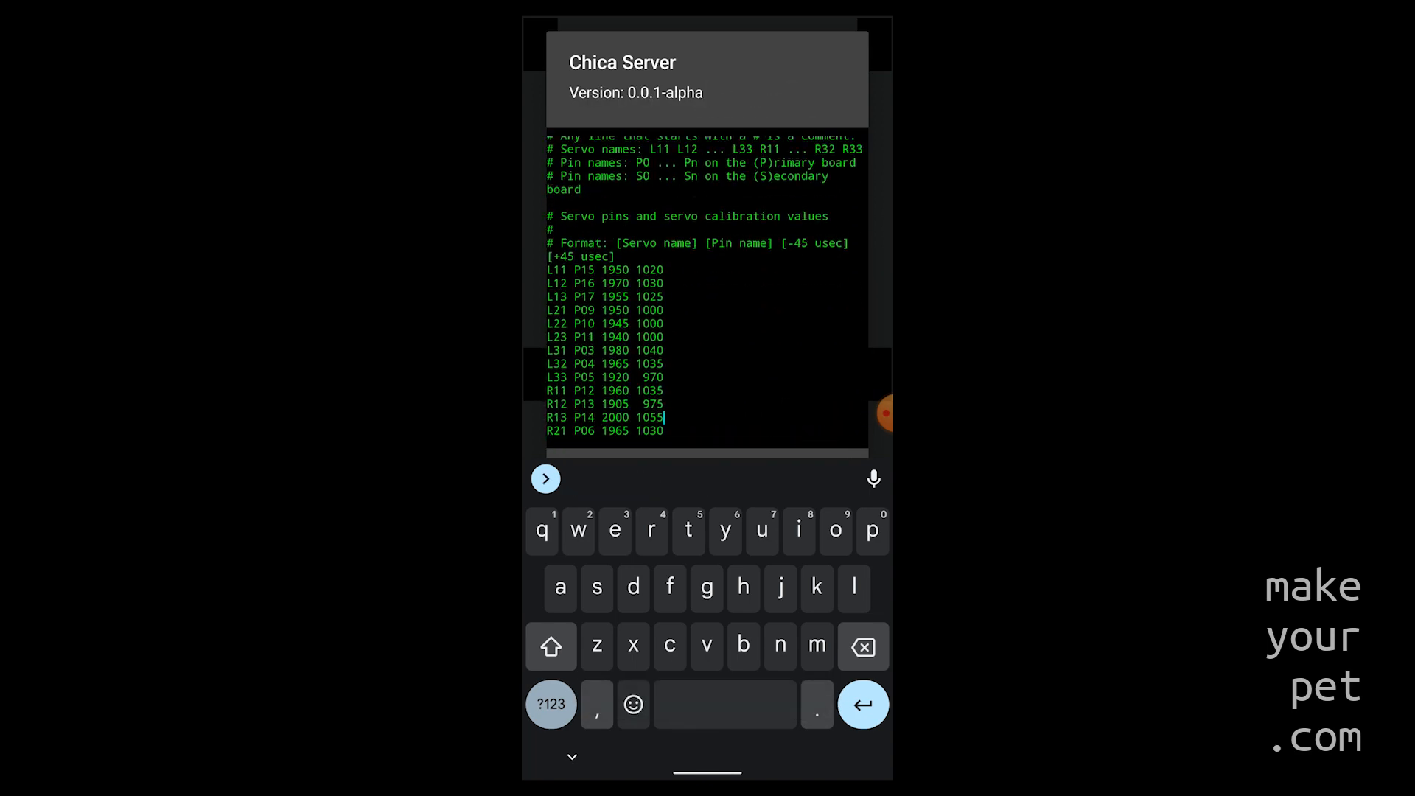
pyautogui.click(545, 477)
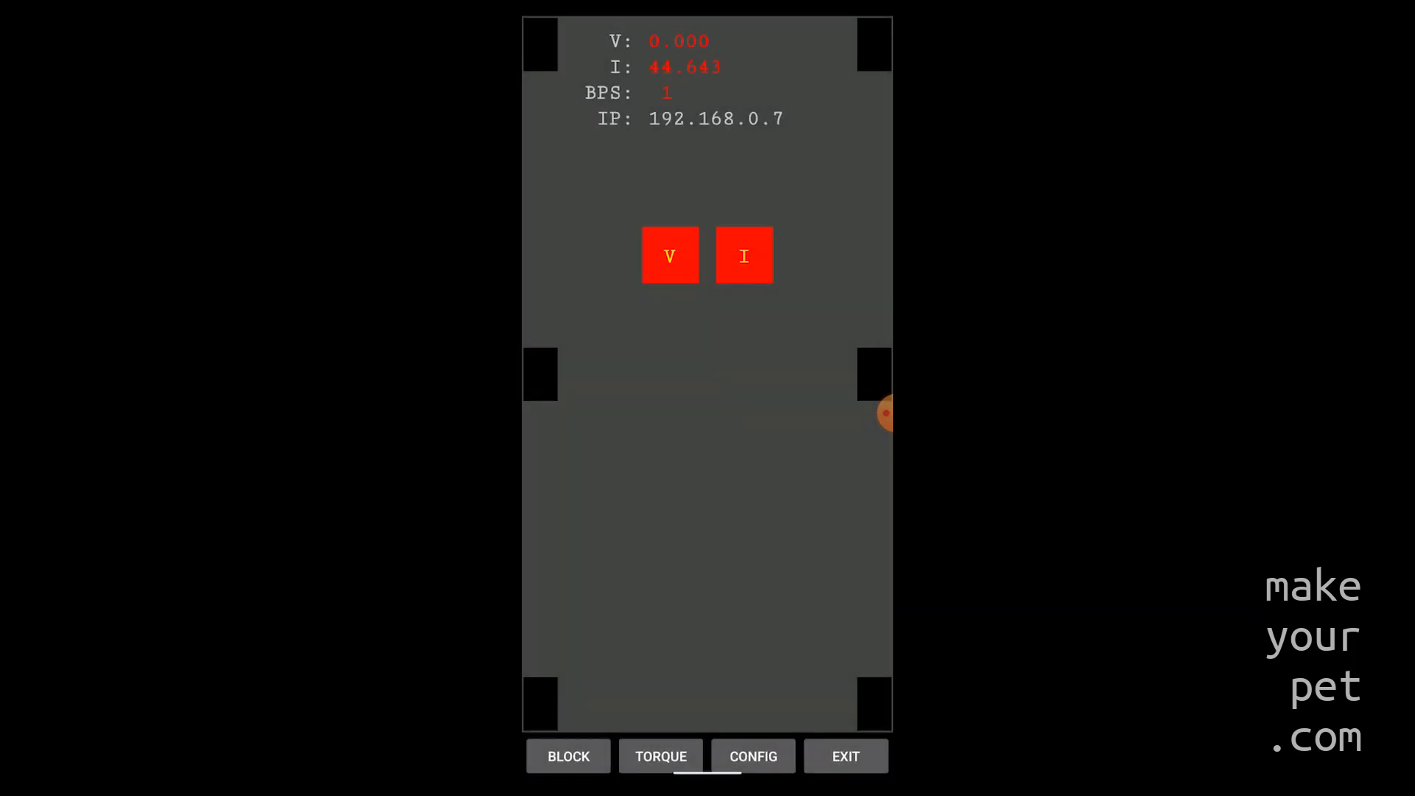
pyautogui.click(753, 756)
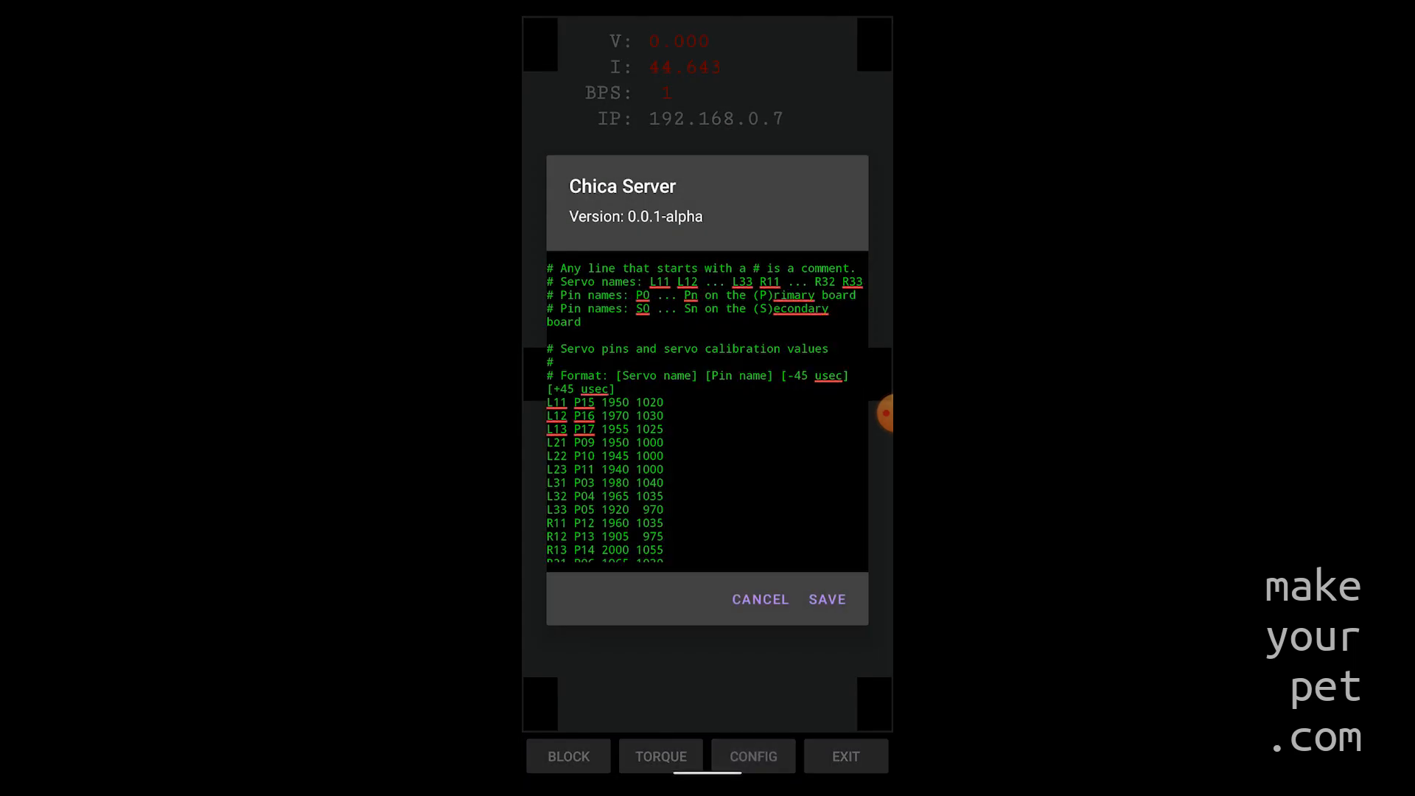
pyautogui.click(759, 600)
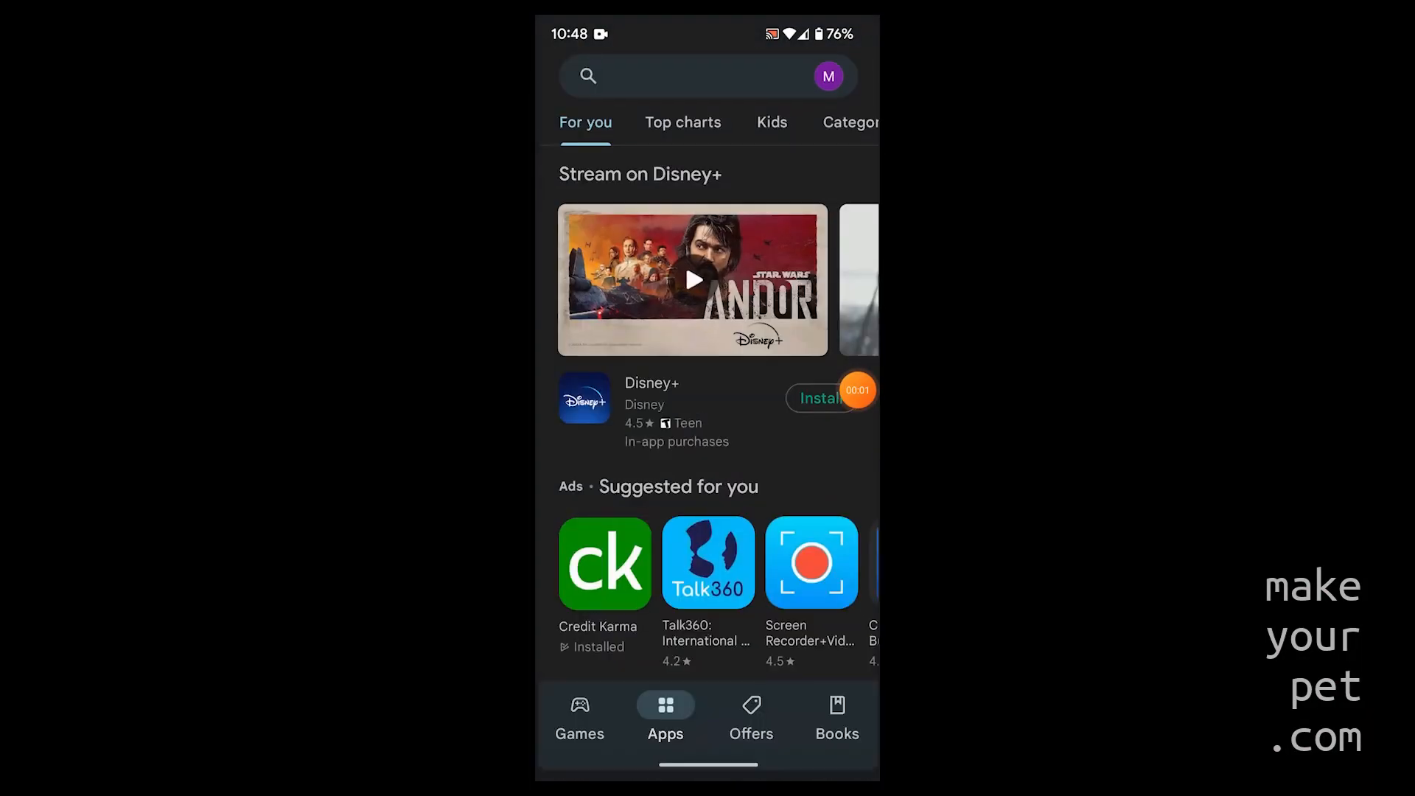
# - Install Chica Client (Early Access) from the 'chica client' search and launch it
pyautogui.click(686, 76)
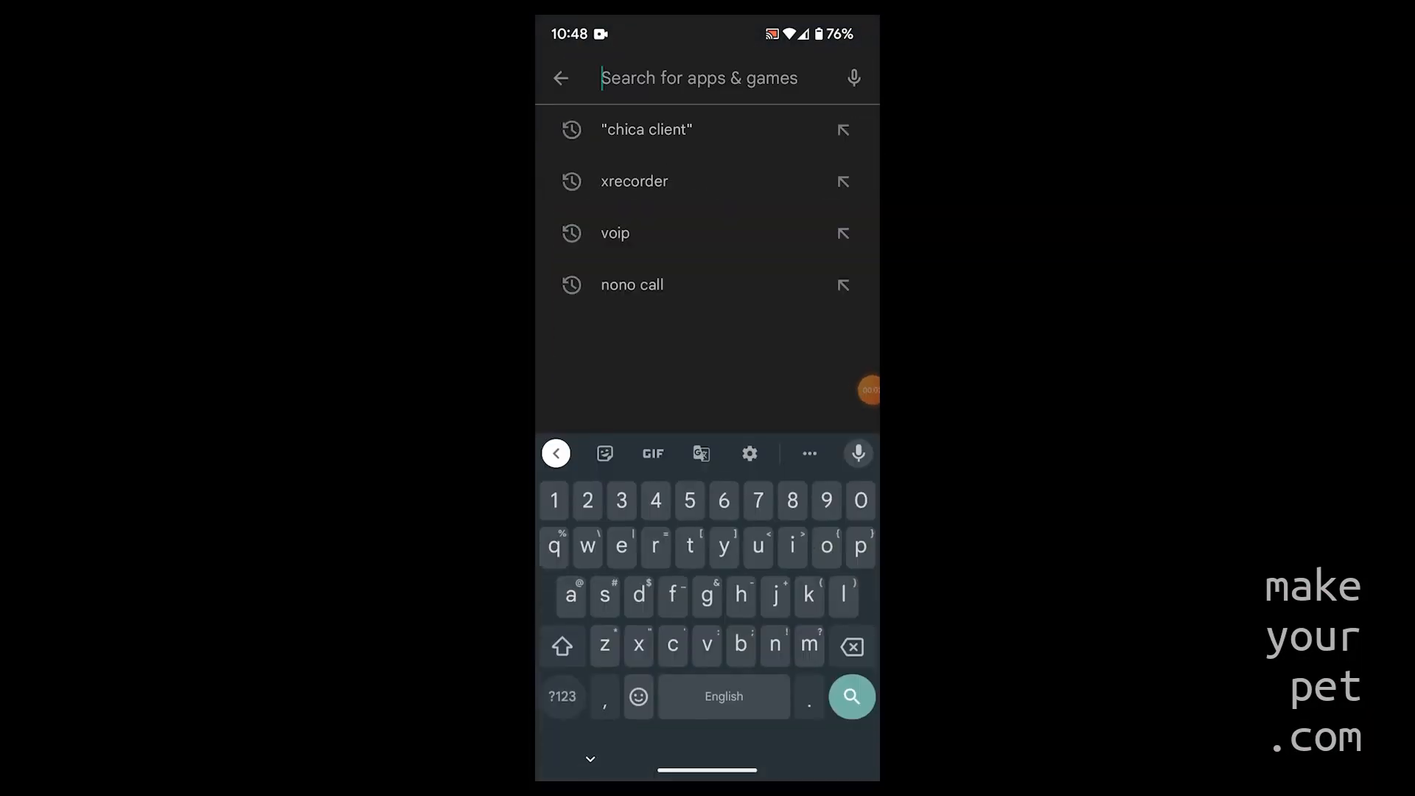
pyautogui.click(646, 130)
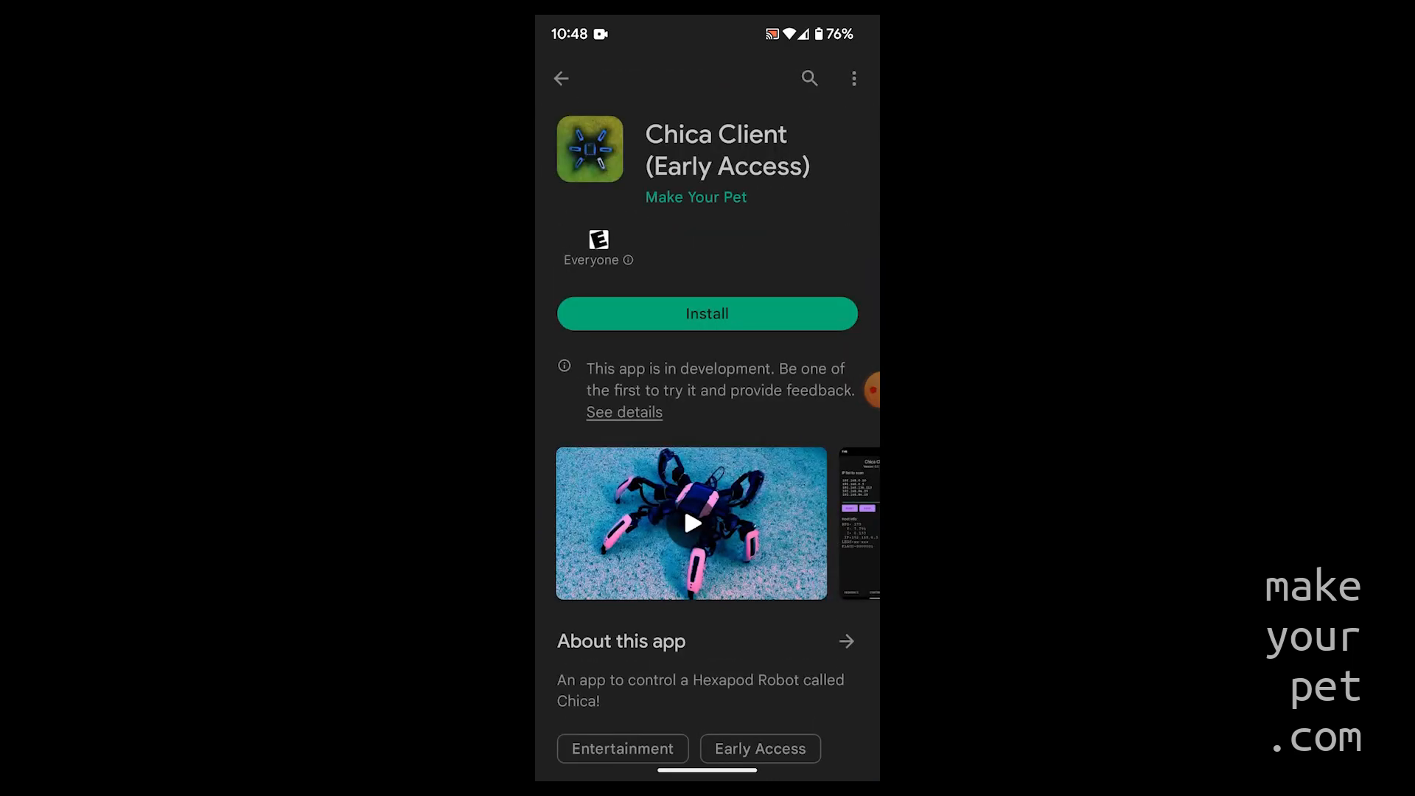
pyautogui.click(706, 312)
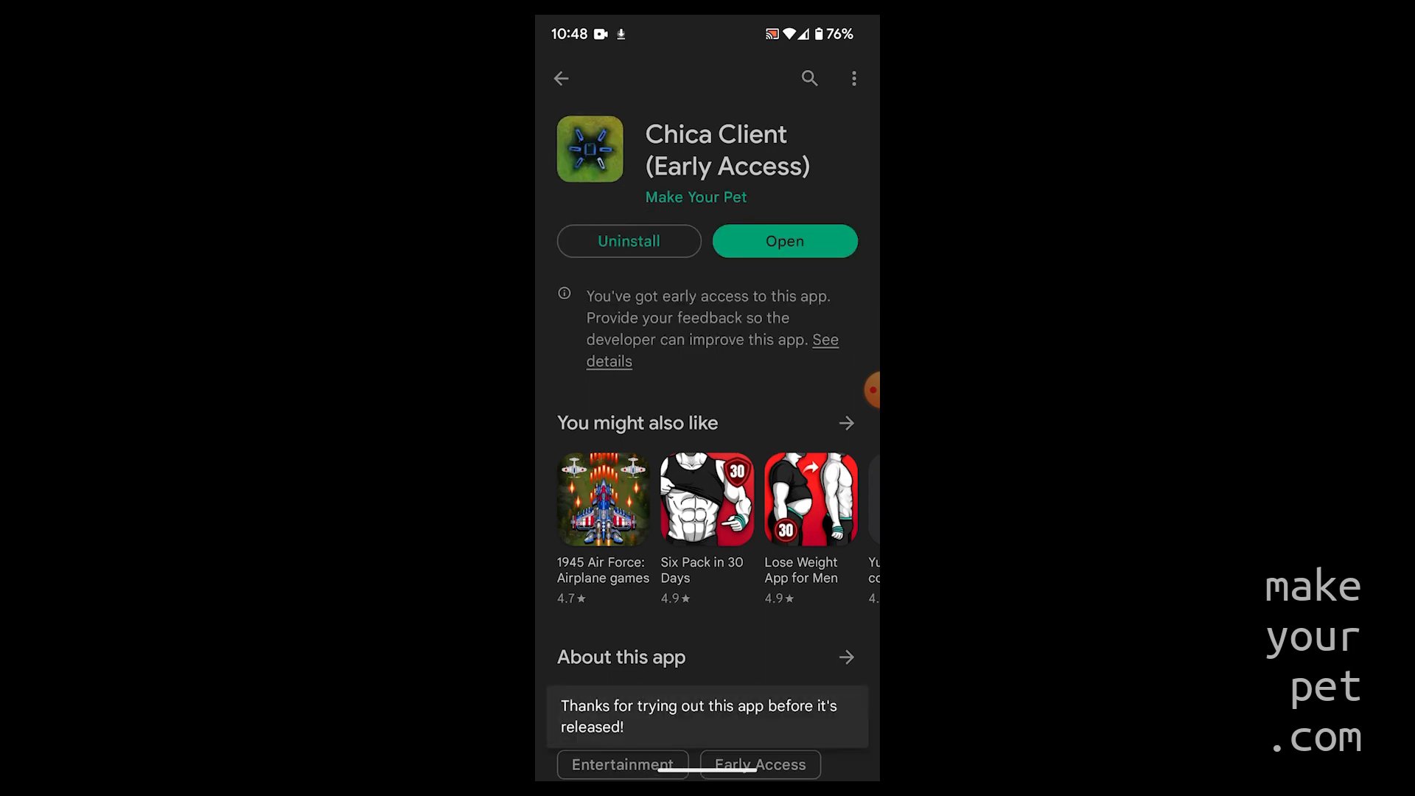
pyautogui.click(782, 240)
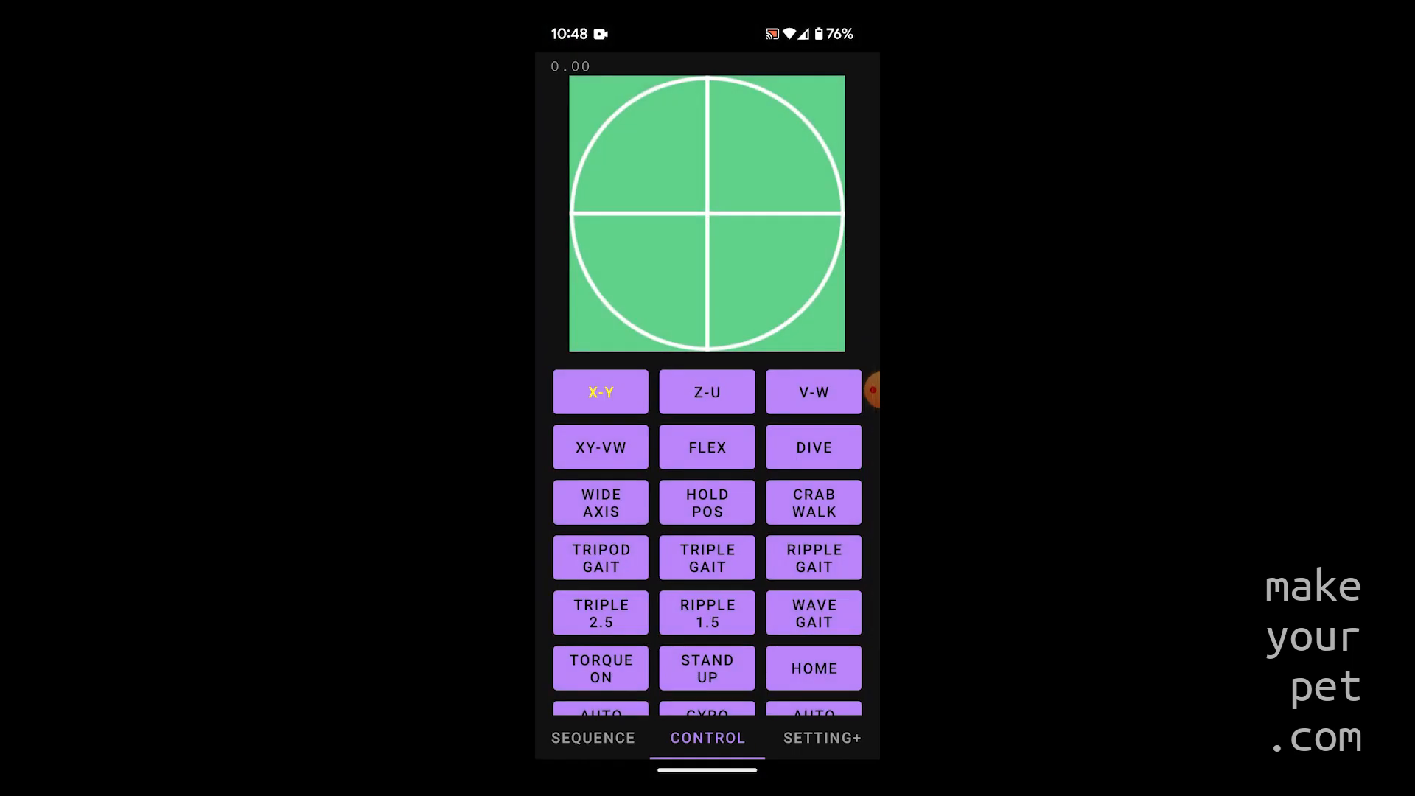
# - In SETTING+, set the first scan-list address to 192.168.0.7 so host info appears, then return to CONTROL
pyautogui.click(820, 736)
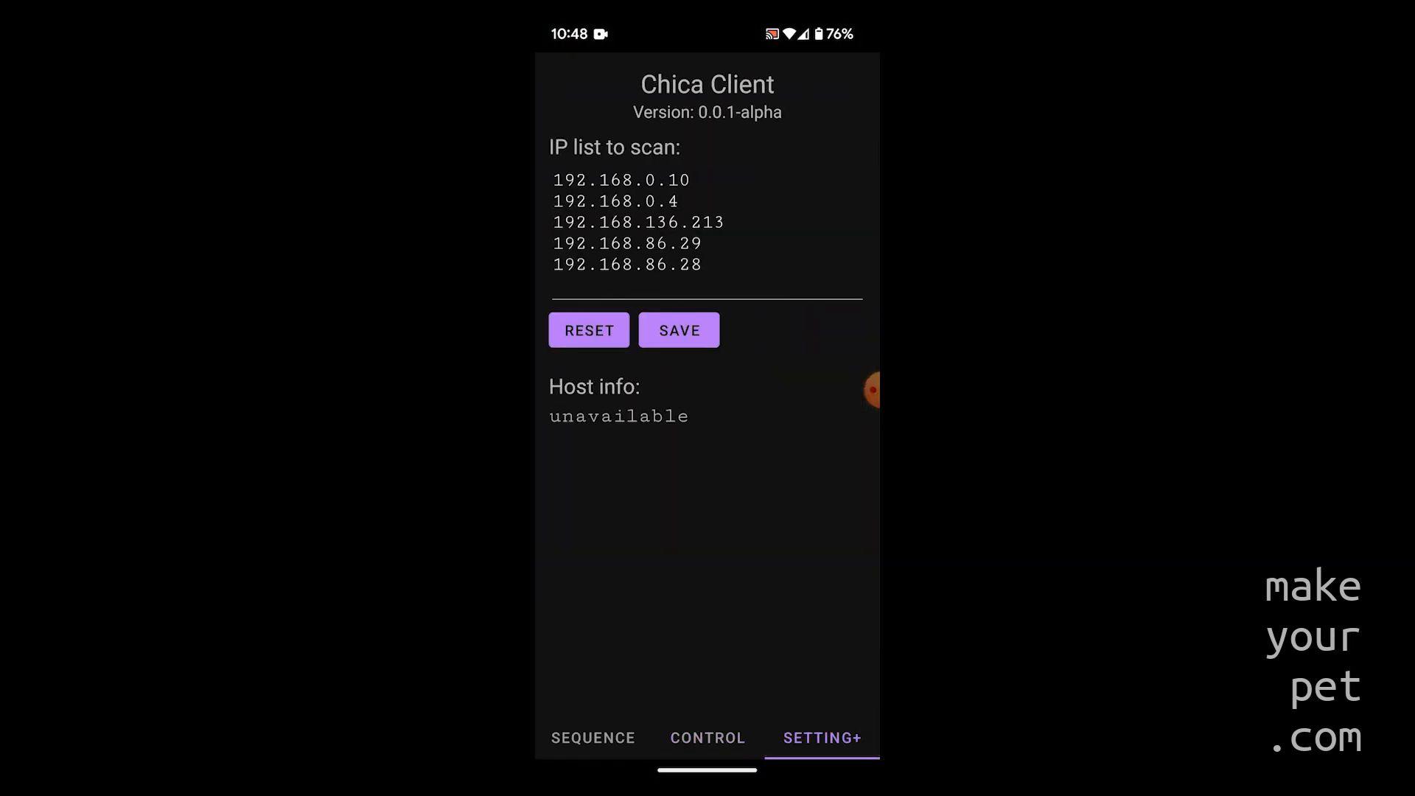
pyautogui.click(621, 179)
pyautogui.write('7')
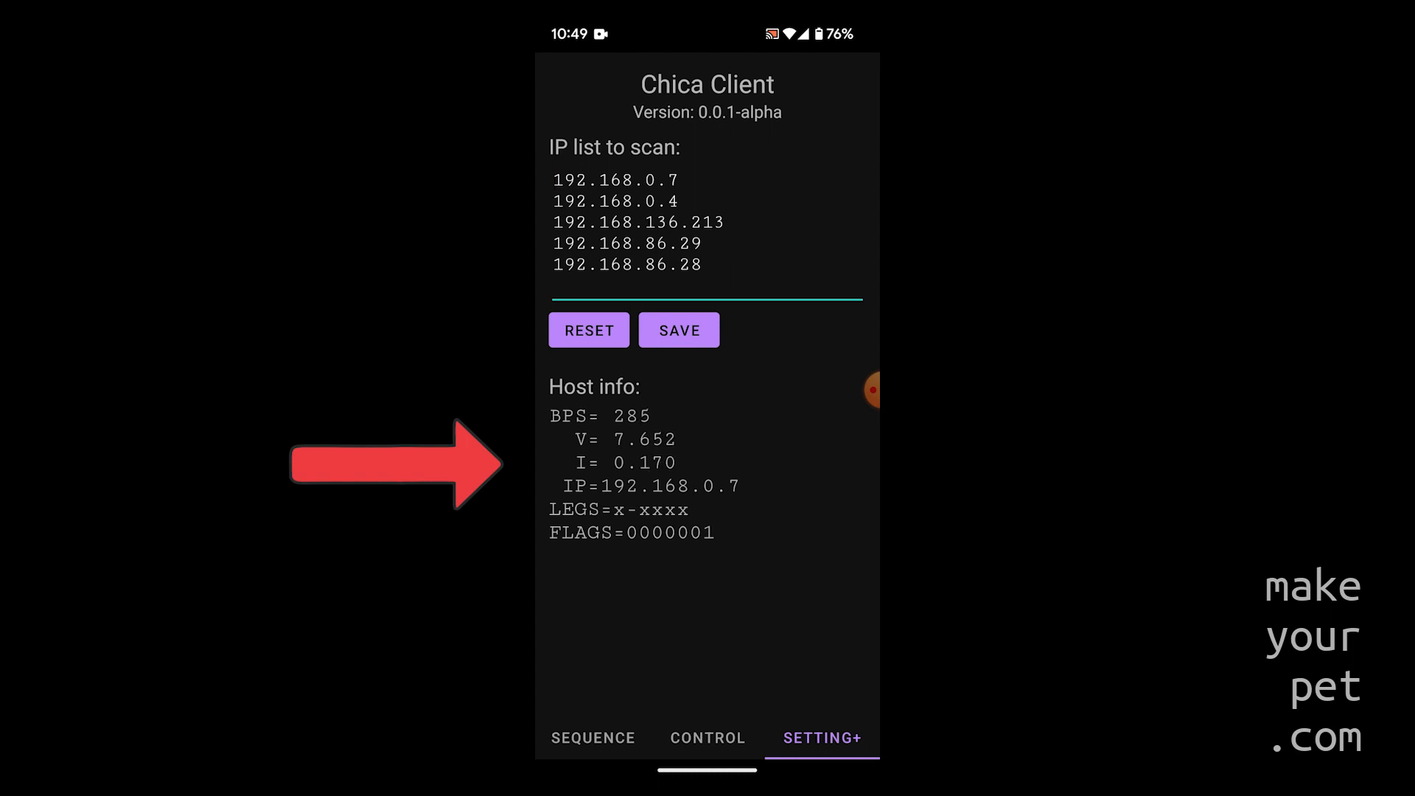
pyautogui.click(706, 737)
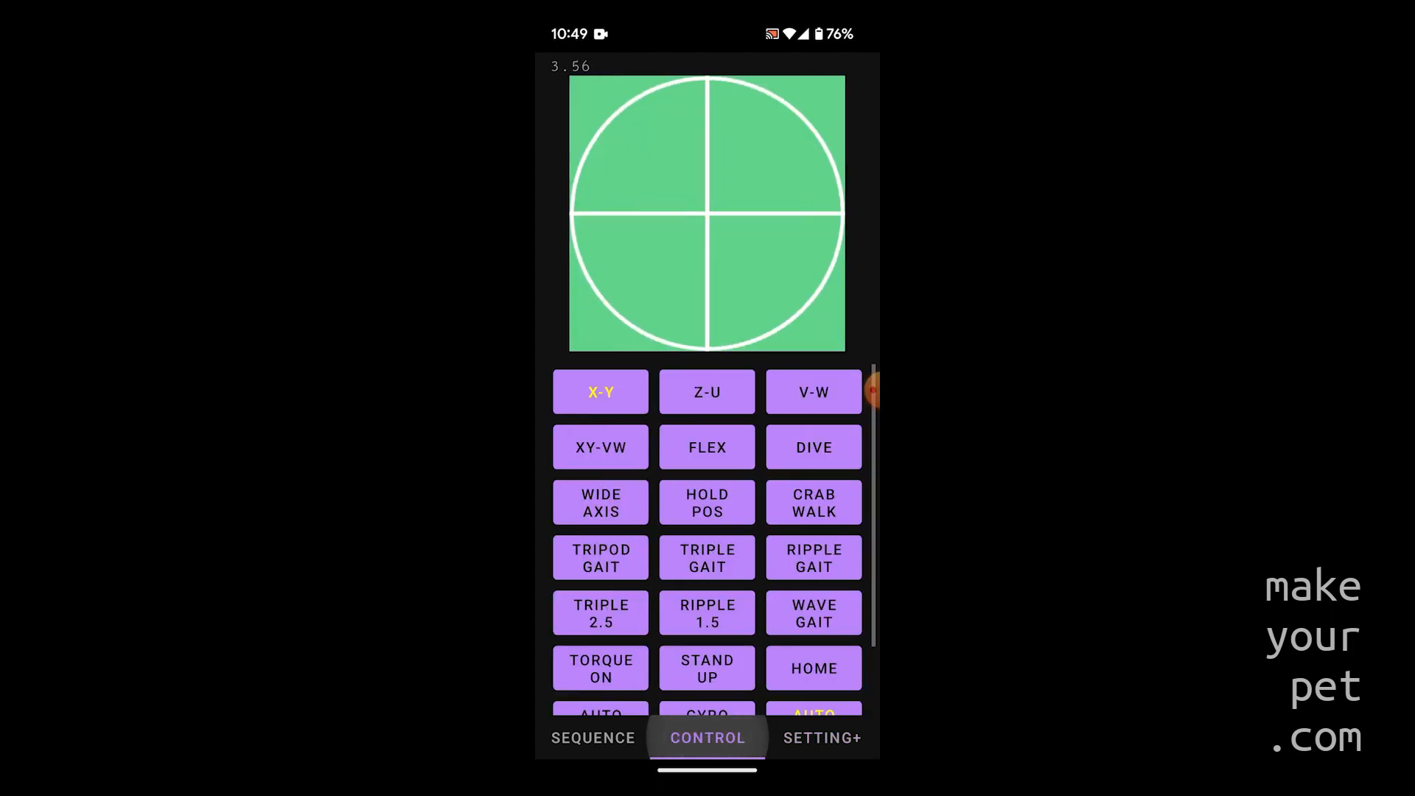